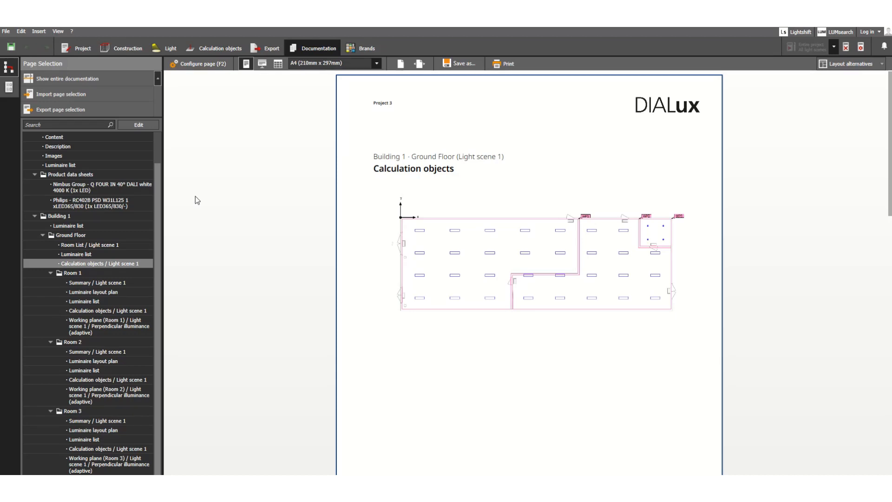
{"action": "mouse_move", "coordinate": [347, 82]}
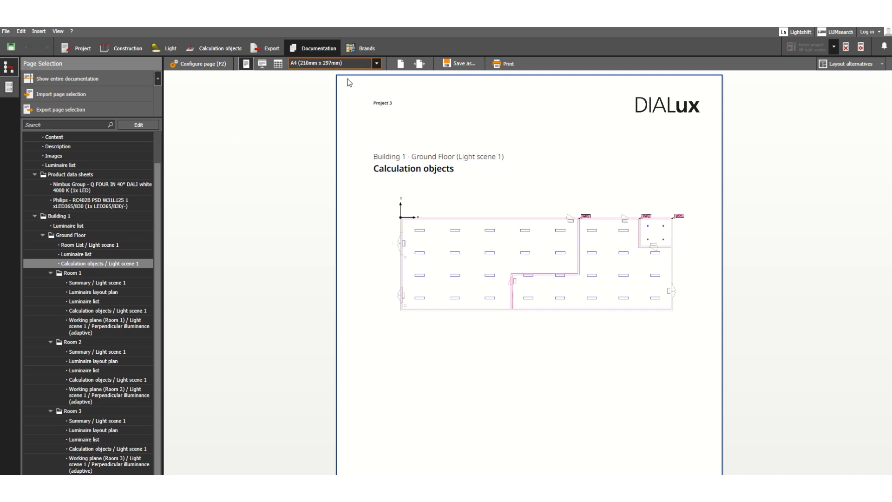
{"action": "mouse_move", "coordinate": [357, 77]}
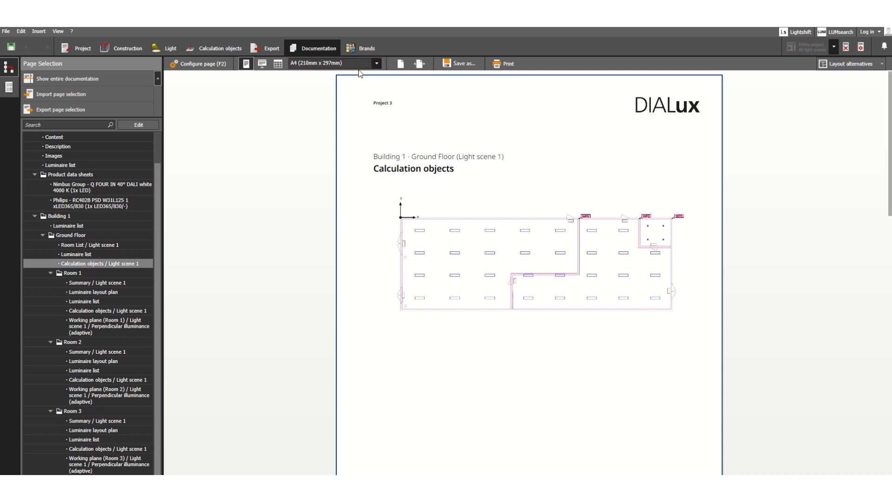
- Switch from the documentation pages to the Export stage with the ground floor model
{"action": "left_click", "coordinate": [376, 63]}
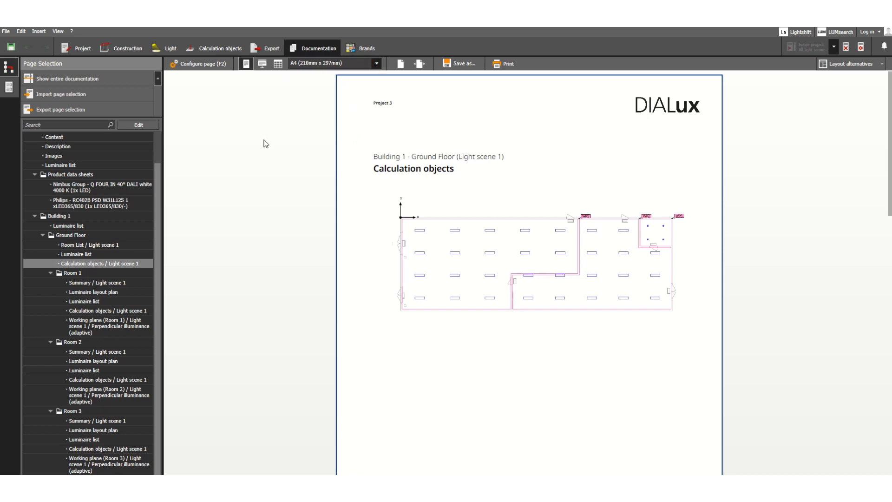
{"action": "mouse_move", "coordinate": [278, 136]}
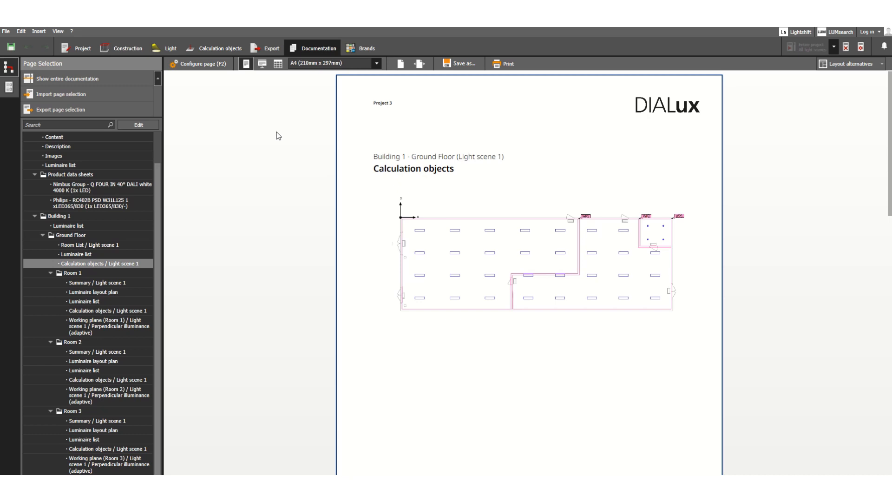
{"action": "mouse_move", "coordinate": [331, 49]}
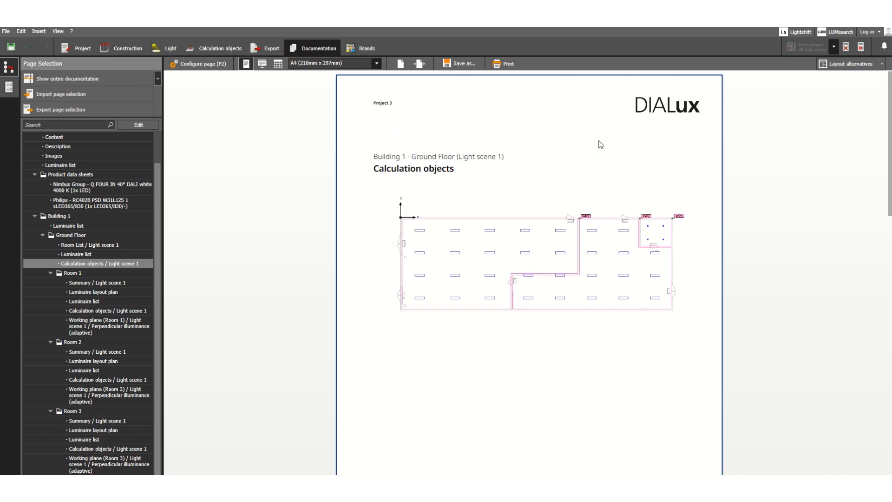
{"action": "mouse_move", "coordinate": [619, 179]}
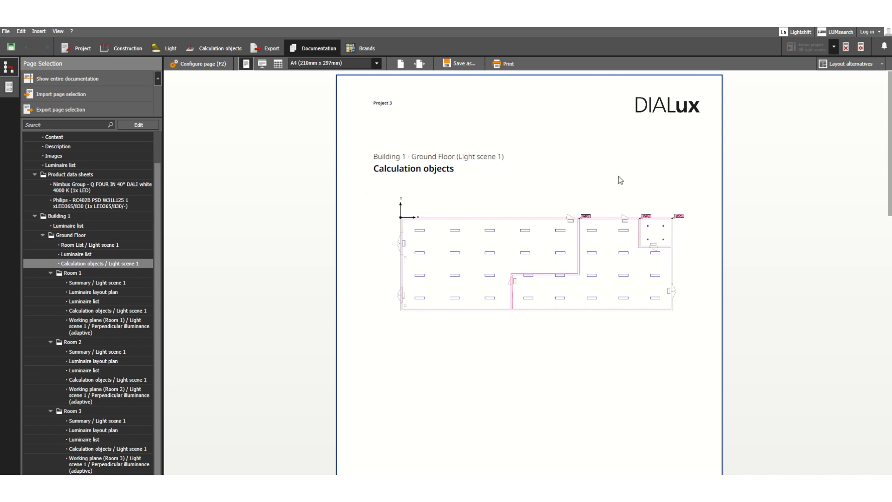
{"action": "mouse_move", "coordinate": [504, 138]}
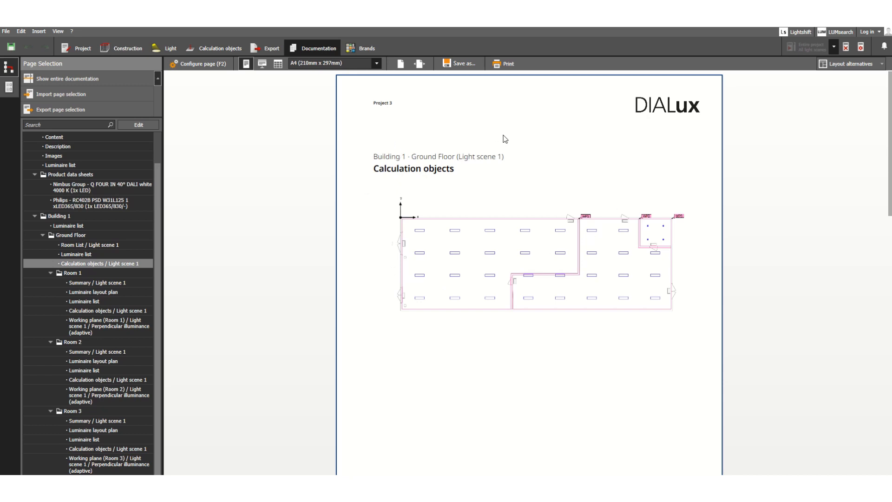
{"action": "mouse_move", "coordinate": [496, 148]}
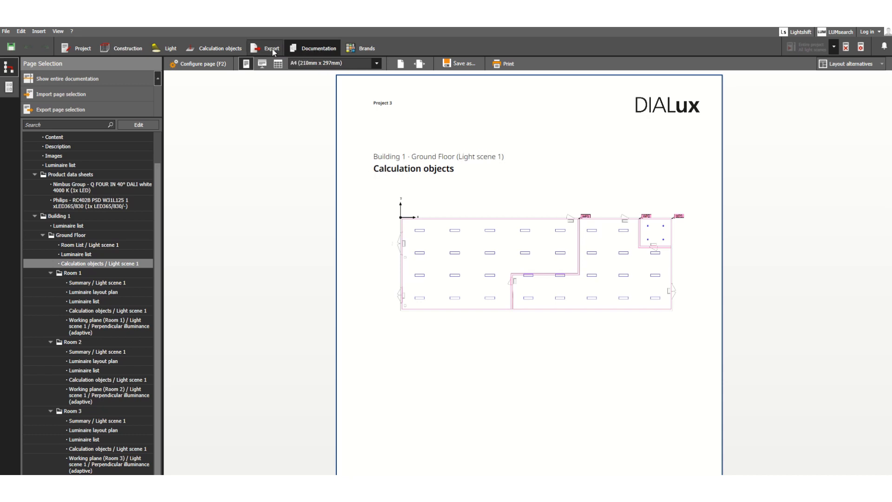
{"action": "mouse_move", "coordinate": [265, 47]}
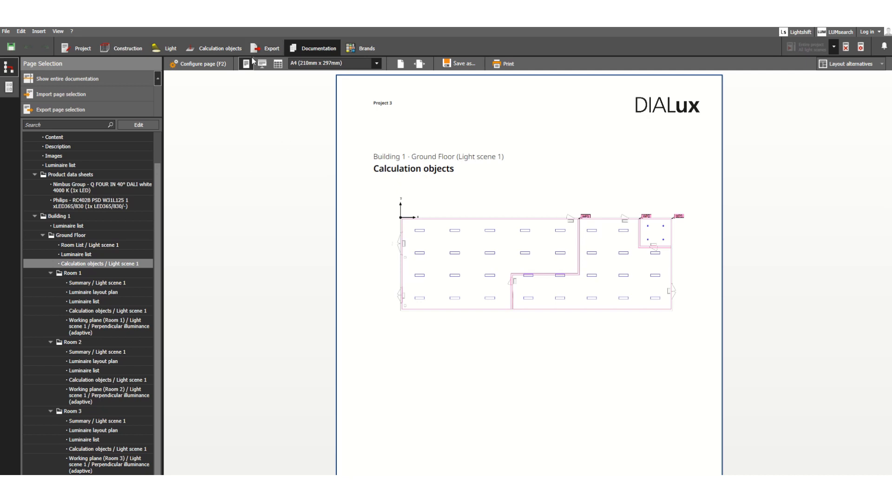
{"action": "mouse_move", "coordinate": [266, 54]}
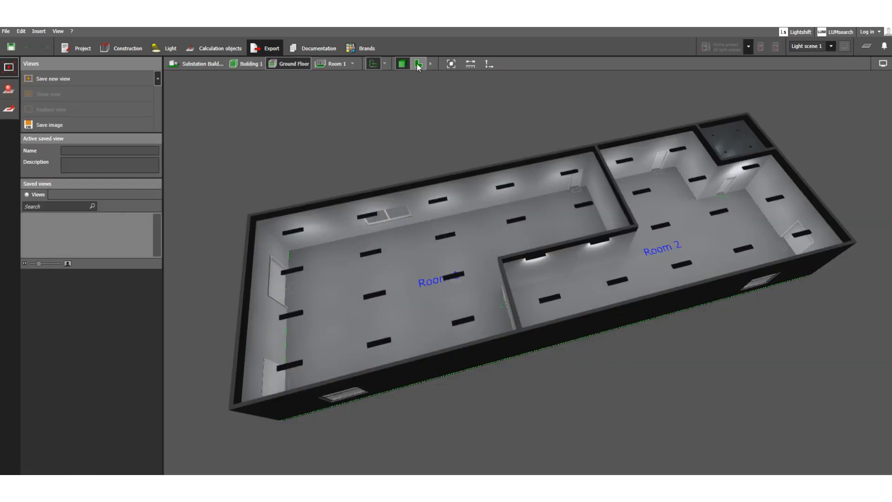
- Show the ground floor as a flat 2D plan with Rooms 1–3 and luminaires
{"action": "left_click", "coordinate": [418, 64]}
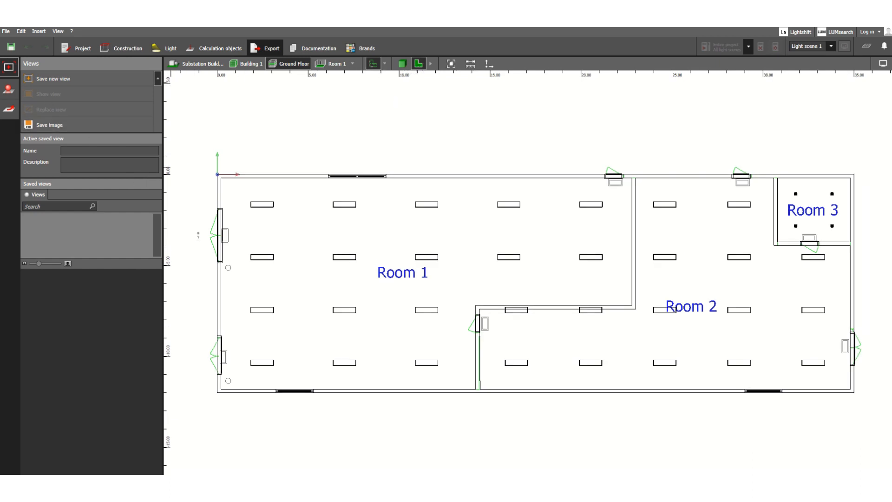
{"action": "mouse_move", "coordinate": [278, 123]}
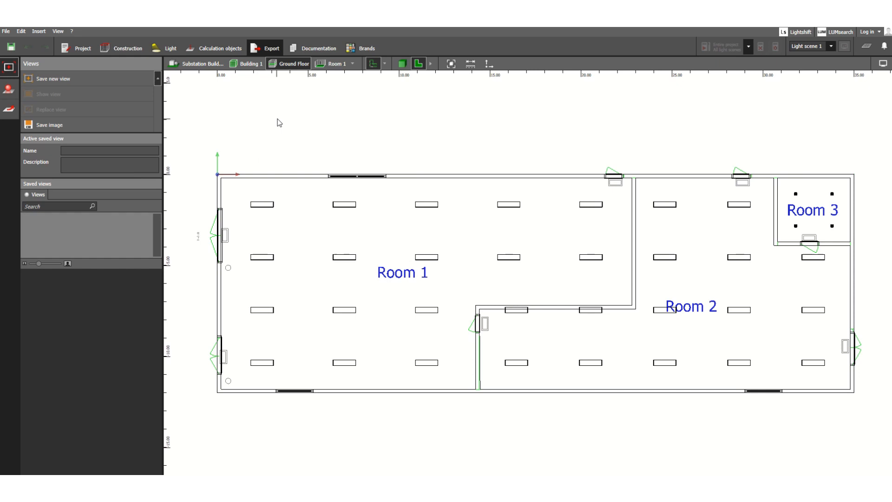
{"action": "mouse_move", "coordinate": [7, 97]}
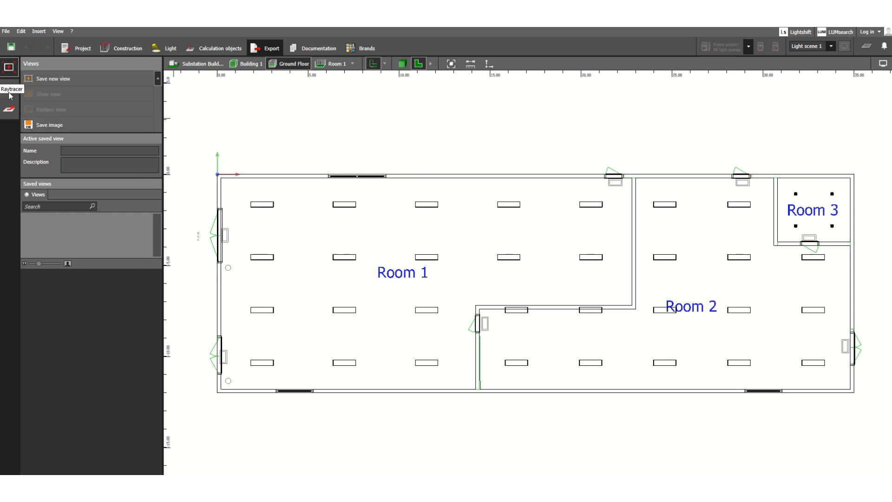
{"action": "mouse_move", "coordinate": [18, 99]}
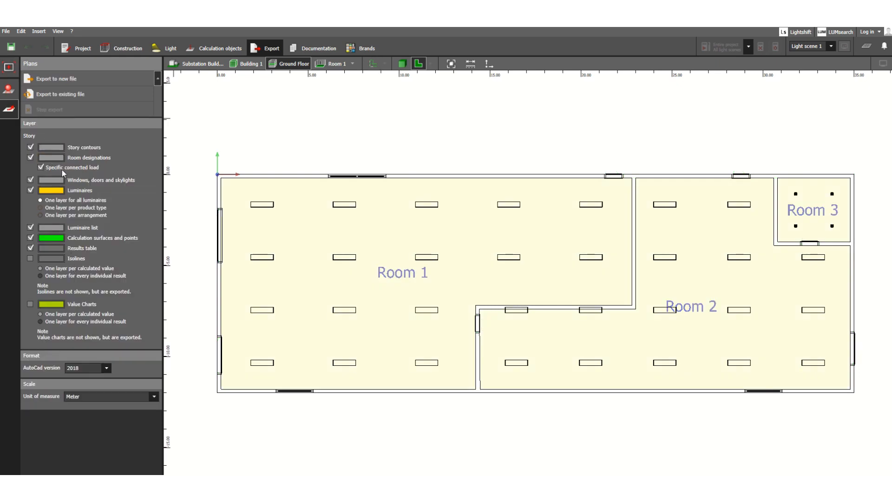
- Leave specific connected load out of the plan export while keeping room names
{"action": "left_click", "coordinate": [40, 168]}
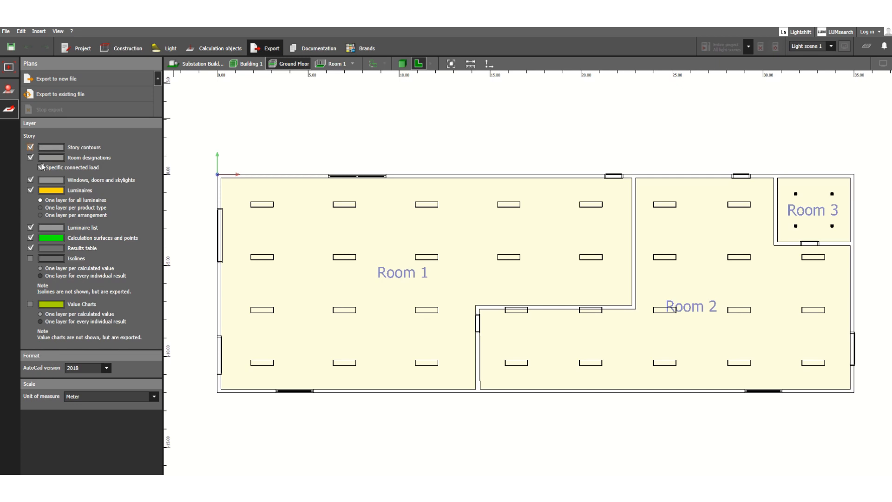
{"action": "left_click", "coordinate": [29, 168]}
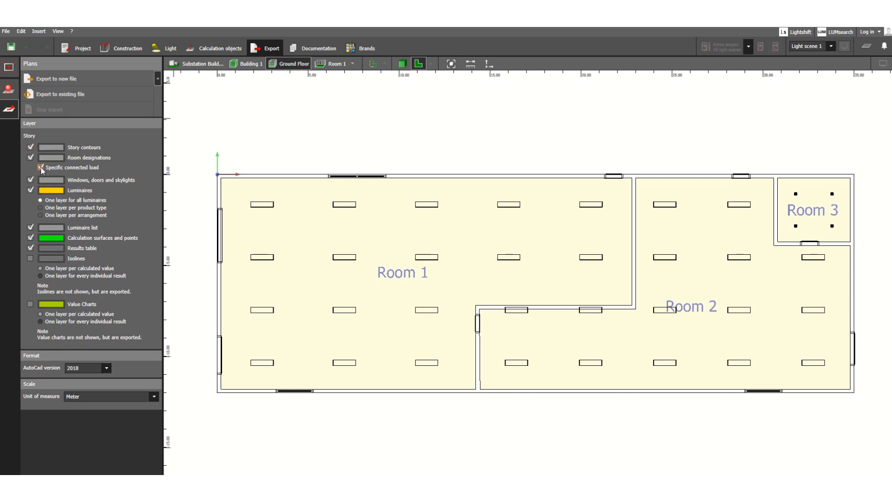
{"action": "left_click", "coordinate": [36, 167]}
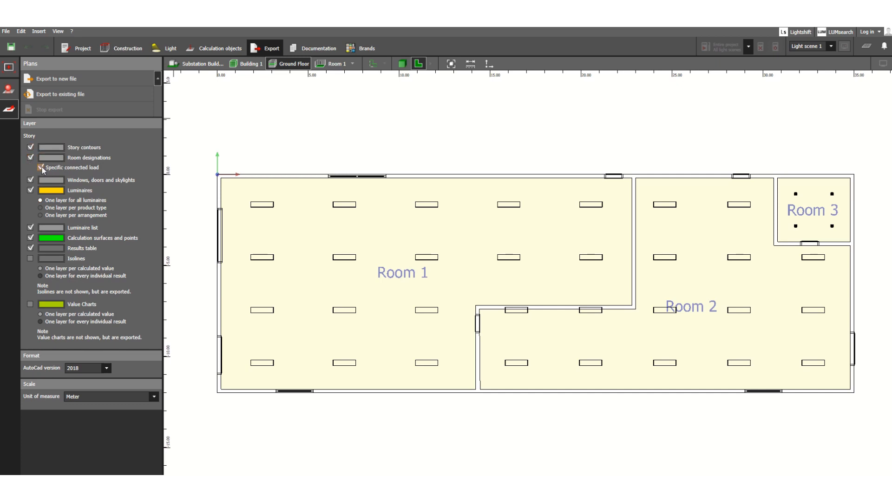
{"action": "left_click", "coordinate": [31, 166]}
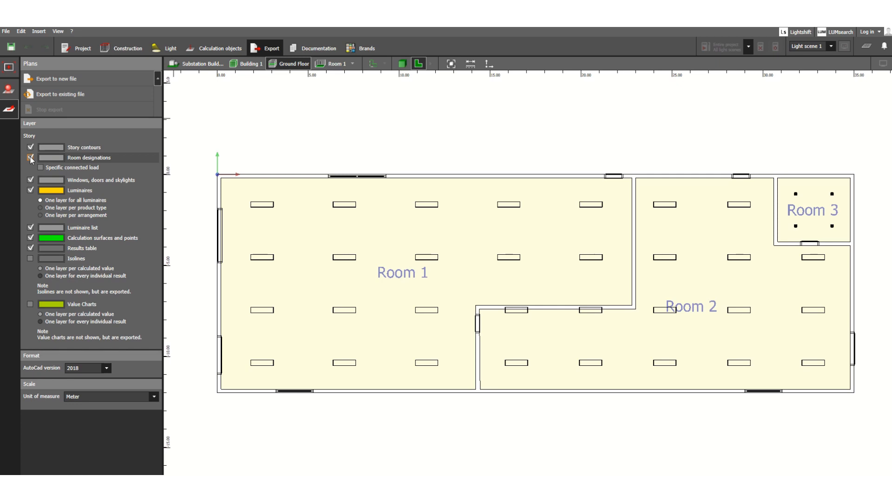
{"action": "left_click", "coordinate": [30, 157]}
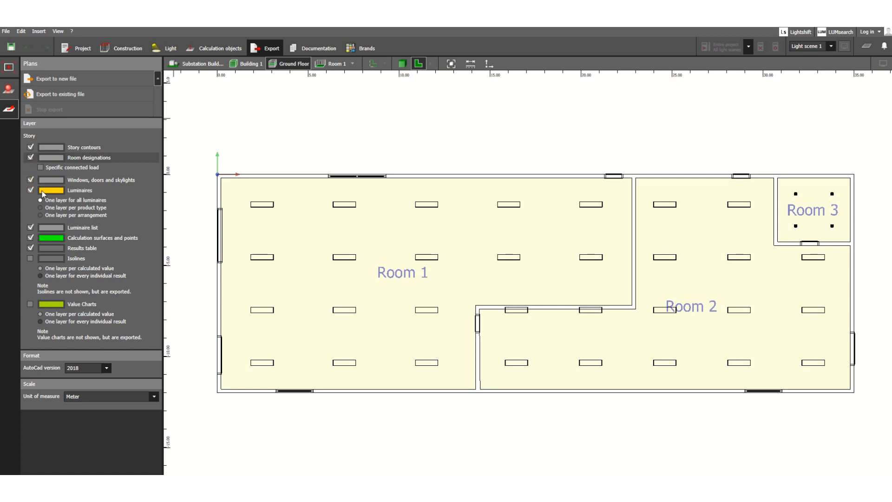
- Keep windows, doors and skylights, luminaires, luminaire list and results table in the export
{"action": "left_click", "coordinate": [30, 179]}
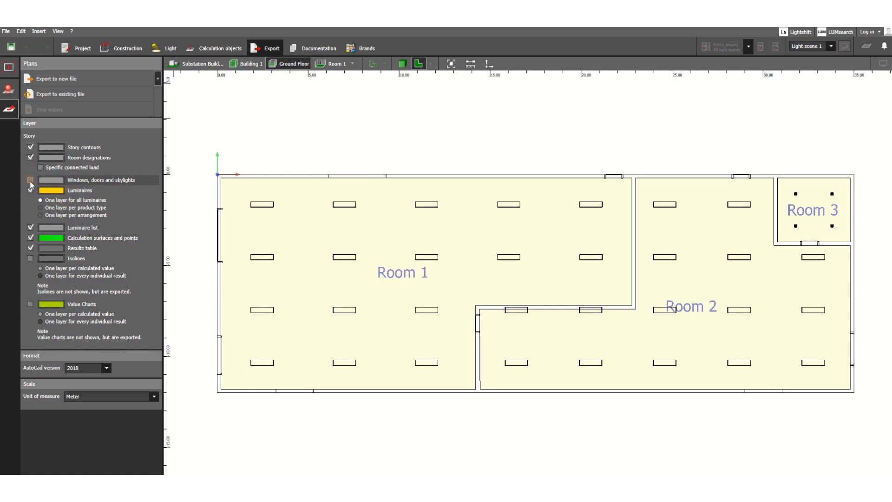
{"action": "left_click", "coordinate": [30, 179]}
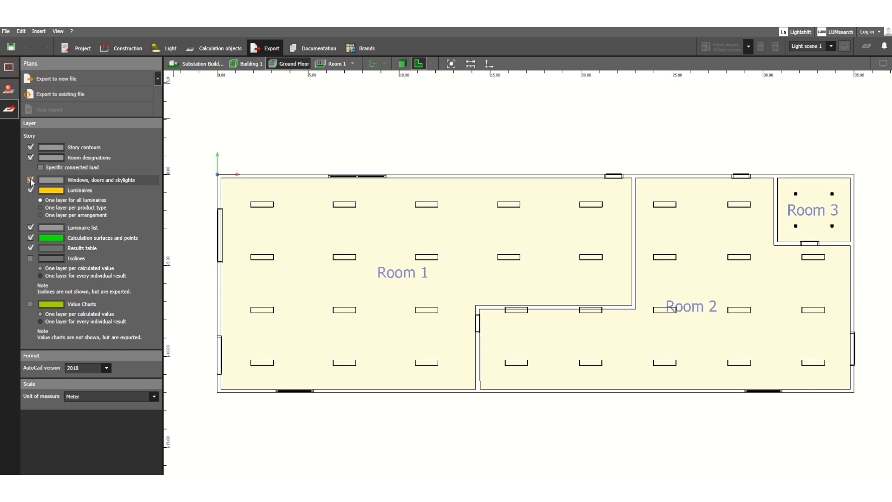
{"action": "left_click", "coordinate": [30, 180]}
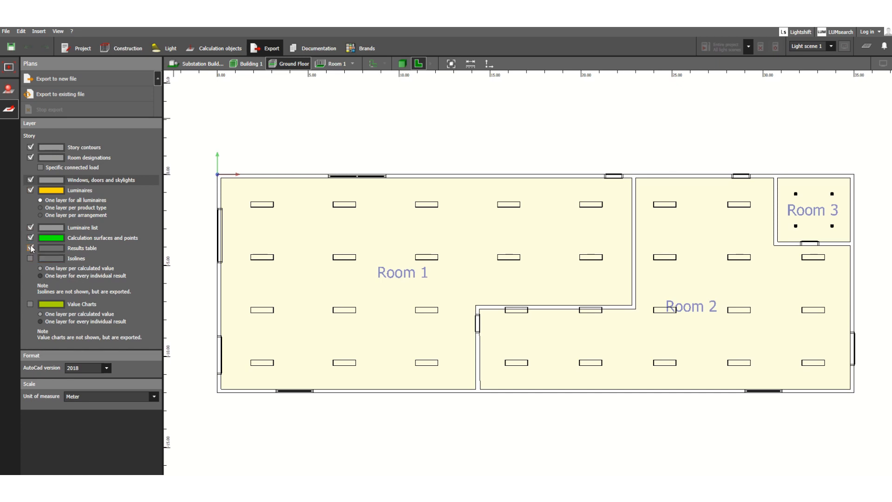
{"action": "left_click", "coordinate": [30, 248]}
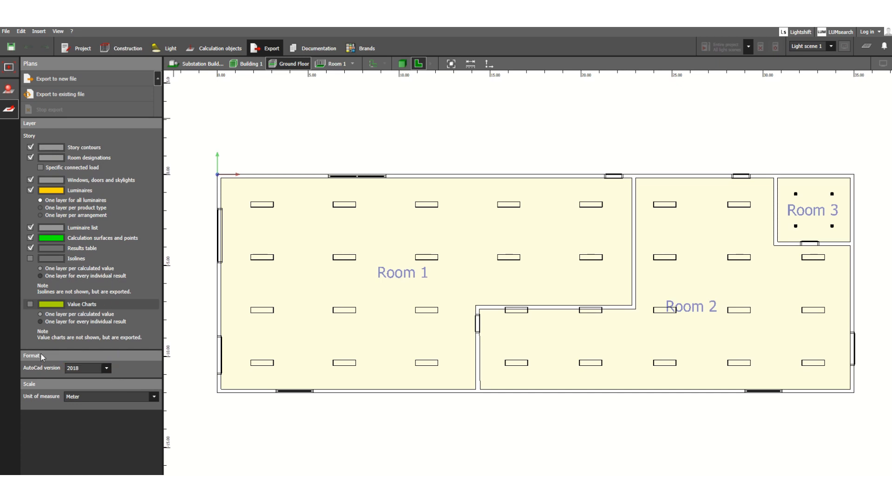
{"action": "mouse_move", "coordinate": [31, 372]}
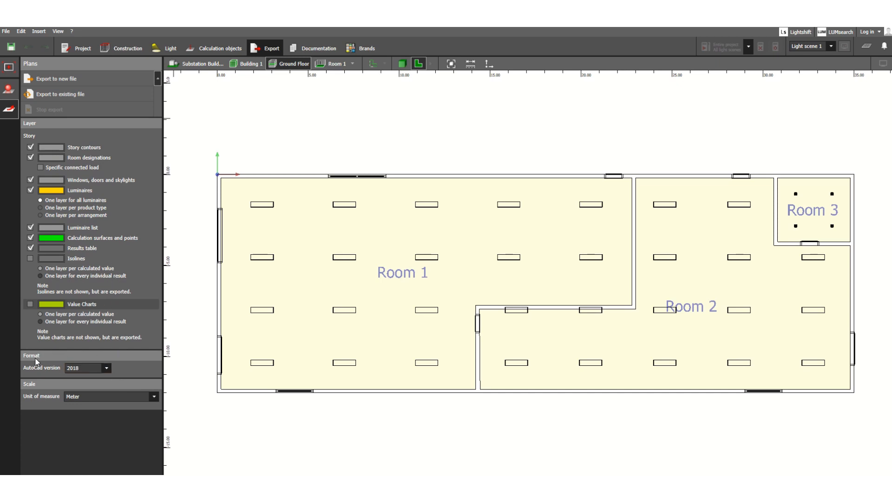
{"action": "mouse_move", "coordinate": [39, 374]}
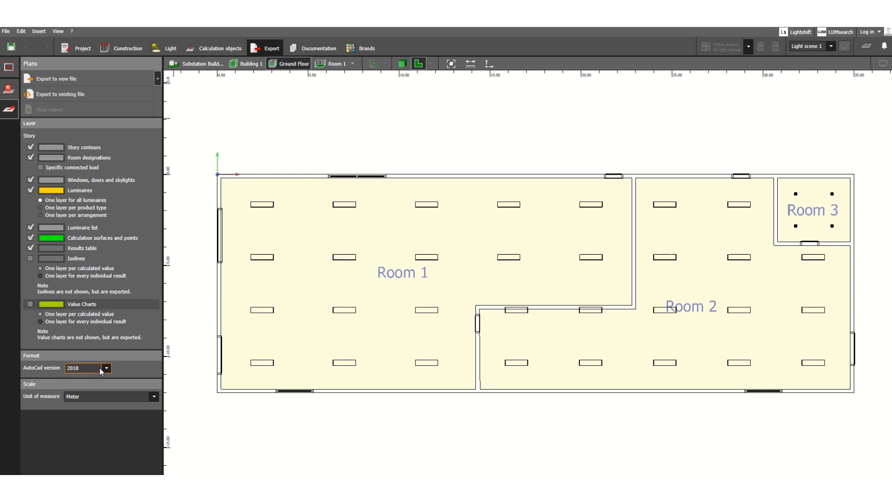
{"action": "left_click", "coordinate": [107, 368]}
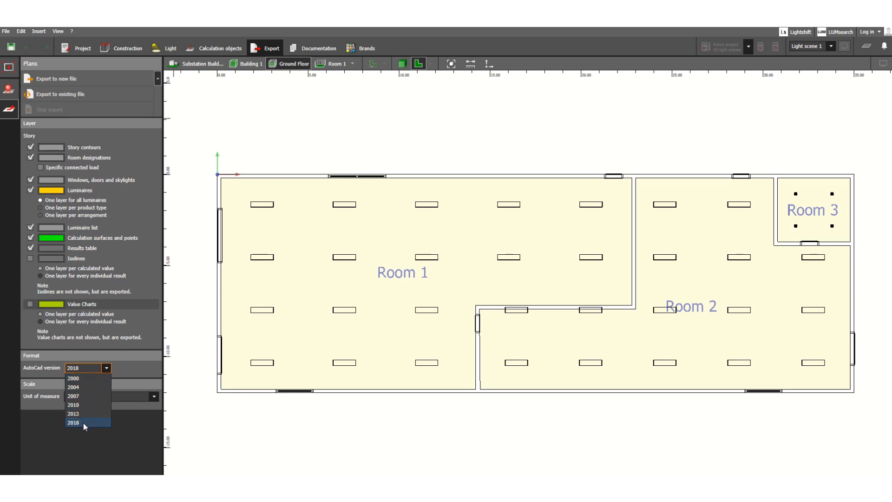
{"action": "left_click", "coordinate": [79, 422]}
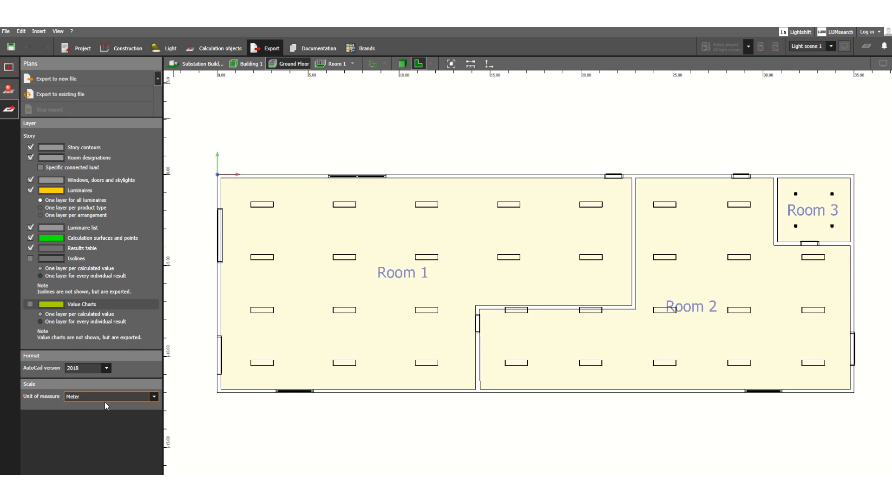
- Set the DWG export unit of measure to millimetres instead of metres
{"action": "left_click", "coordinate": [153, 396]}
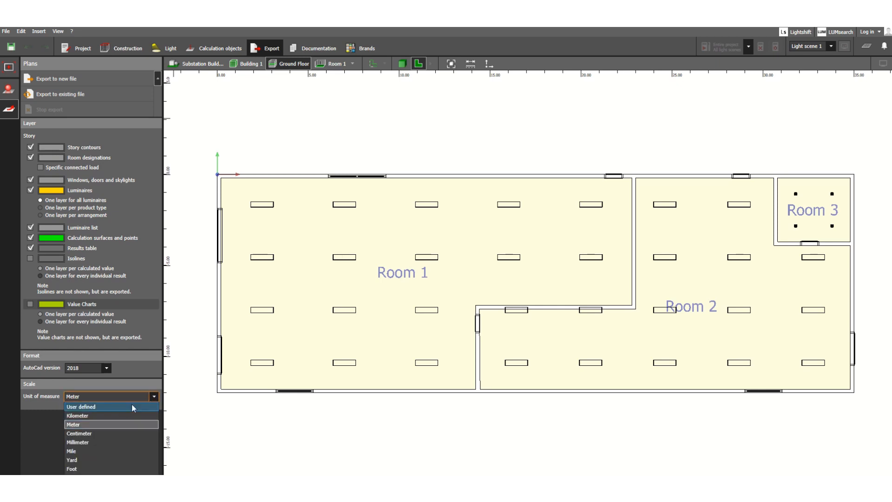
{"action": "mouse_move", "coordinate": [91, 444]}
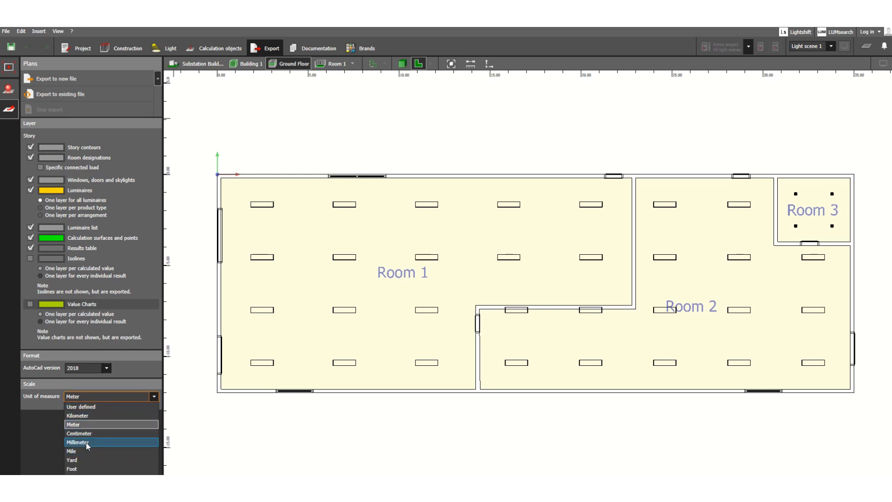
{"action": "mouse_move", "coordinate": [90, 441]}
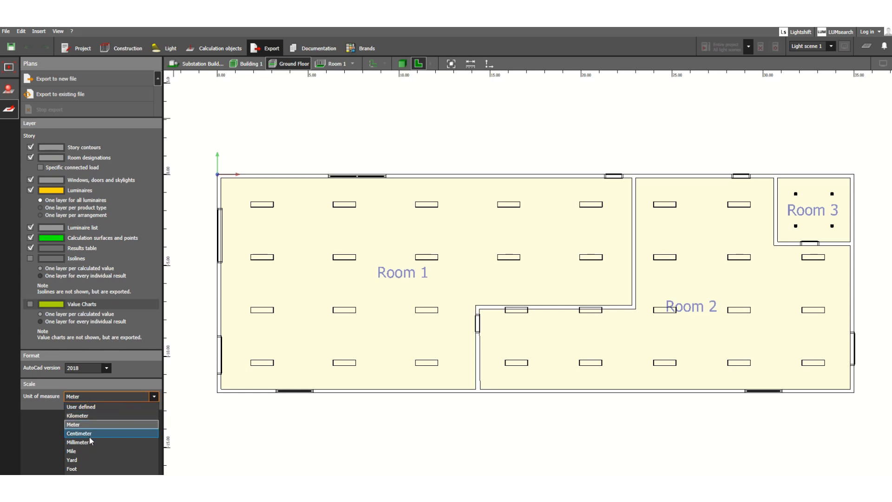
{"action": "left_click", "coordinate": [77, 440]}
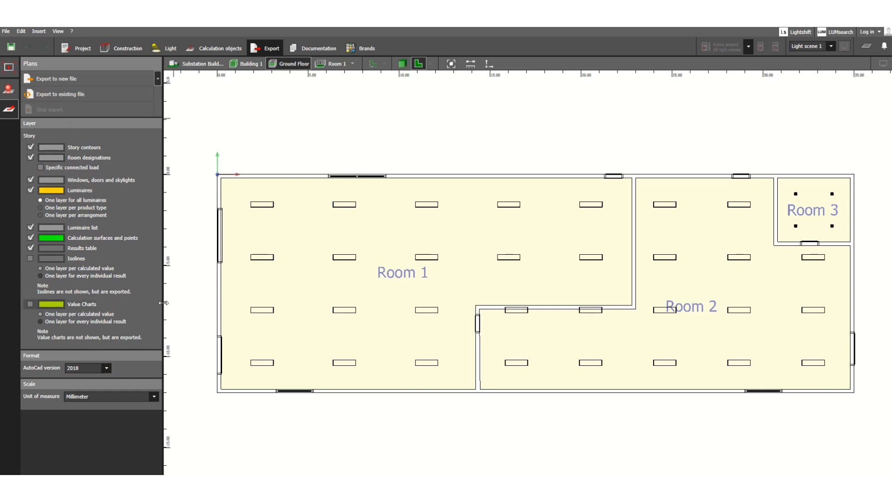
{"action": "mouse_move", "coordinate": [61, 140]}
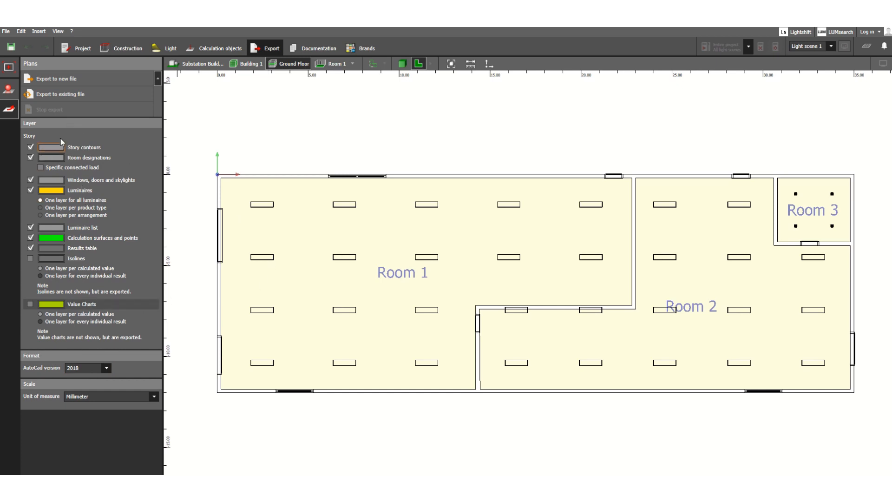
{"action": "mouse_move", "coordinate": [61, 94]}
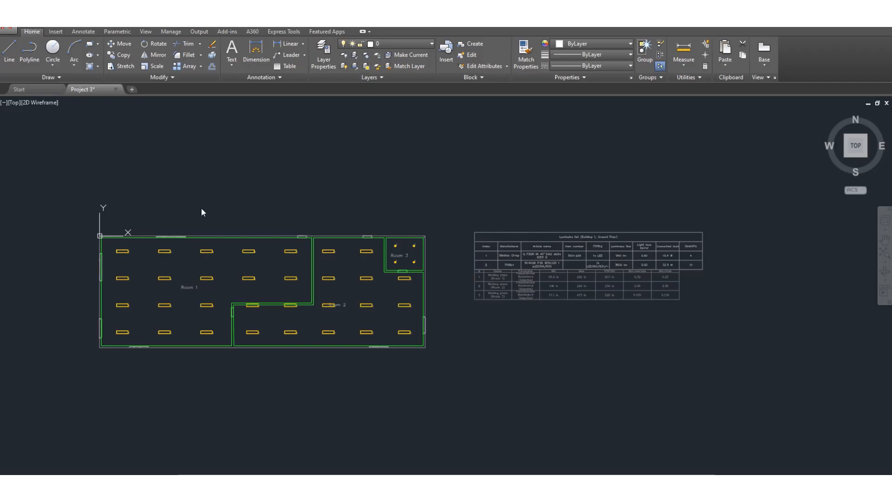
{"action": "mouse_move", "coordinate": [223, 173]}
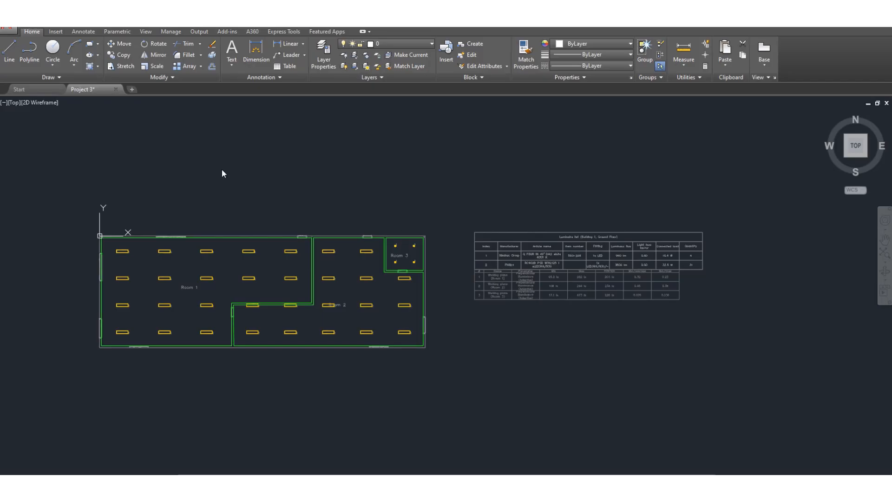
{"action": "mouse_move", "coordinate": [183, 195]}
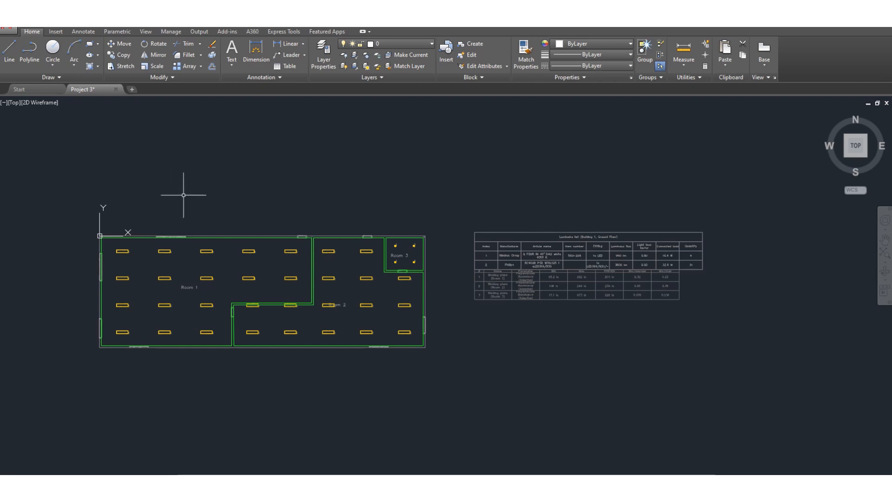
{"action": "mouse_move", "coordinate": [120, 224]}
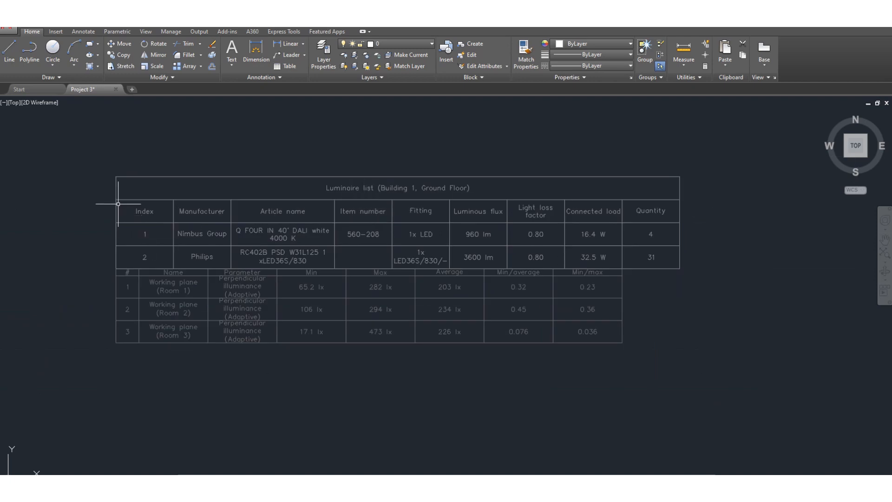
{"action": "mouse_move", "coordinate": [234, 261]}
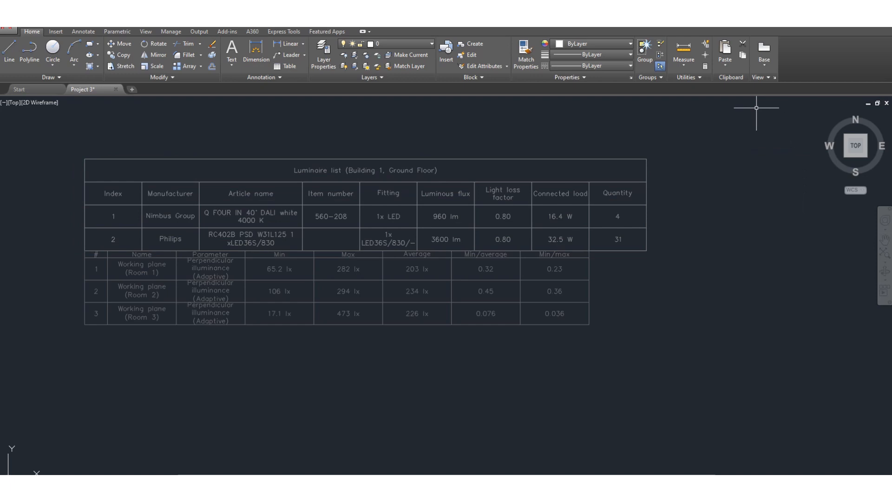
{"action": "mouse_move", "coordinate": [499, 372]}
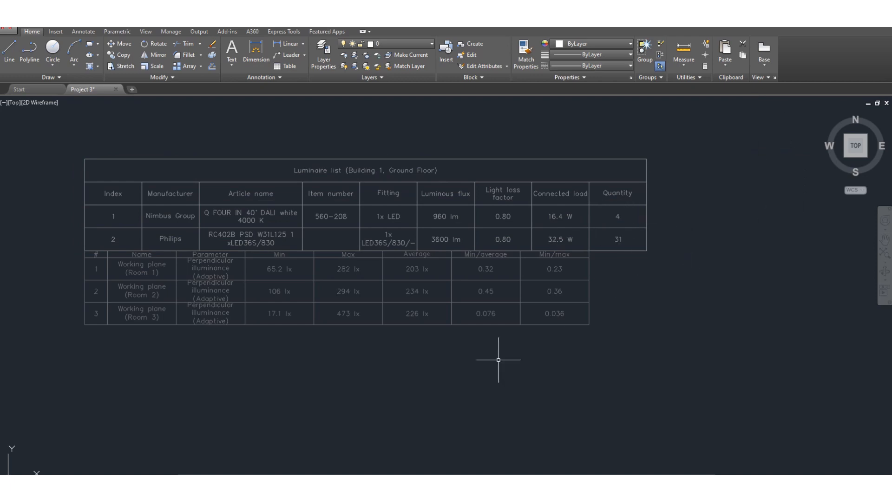
{"action": "mouse_move", "coordinate": [165, 269]}
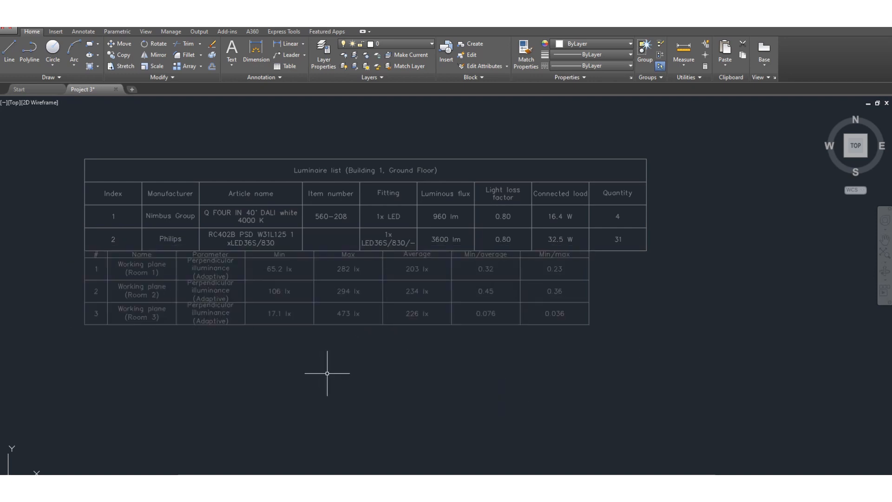
{"action": "mouse_move", "coordinate": [289, 354]}
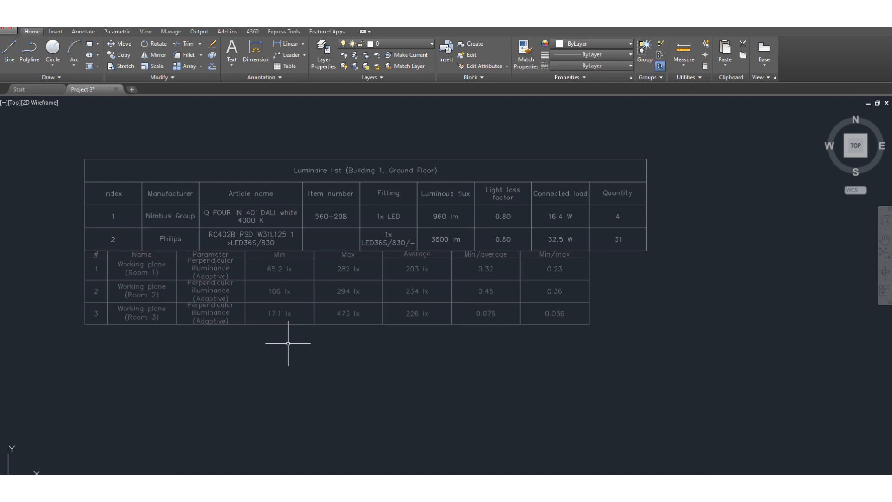
{"action": "mouse_move", "coordinate": [432, 359]}
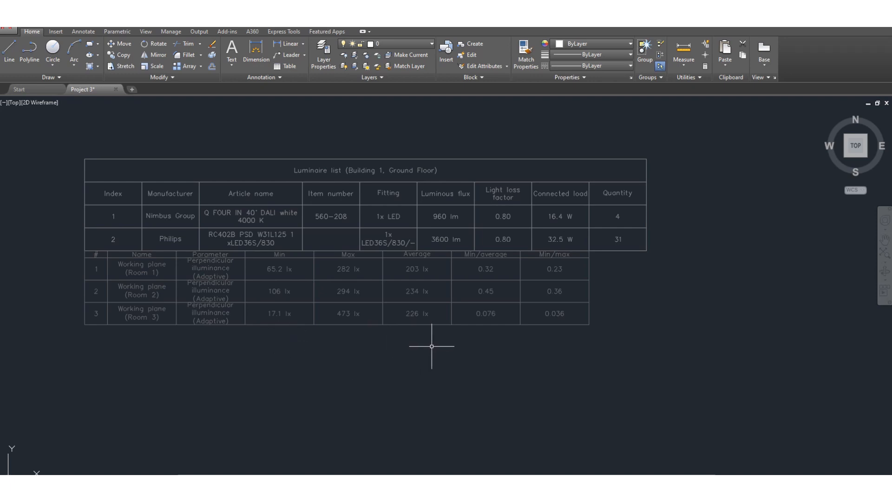
{"action": "mouse_move", "coordinate": [490, 360]}
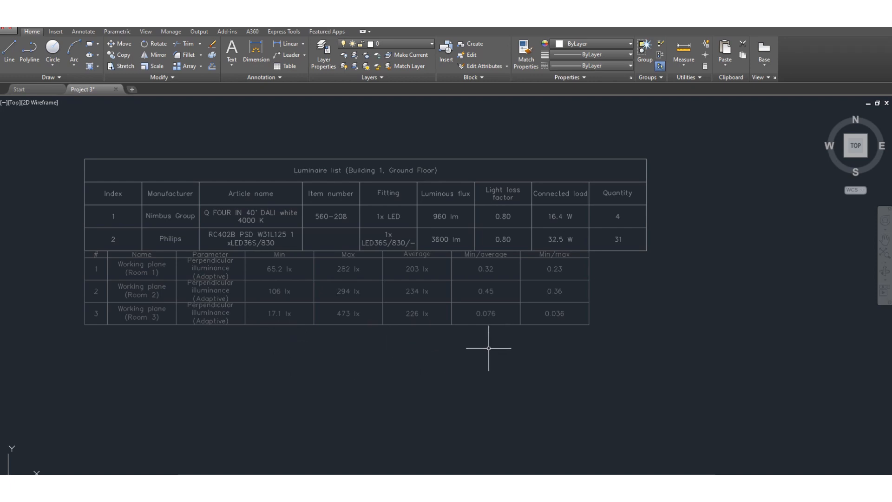
{"action": "mouse_move", "coordinate": [584, 356]}
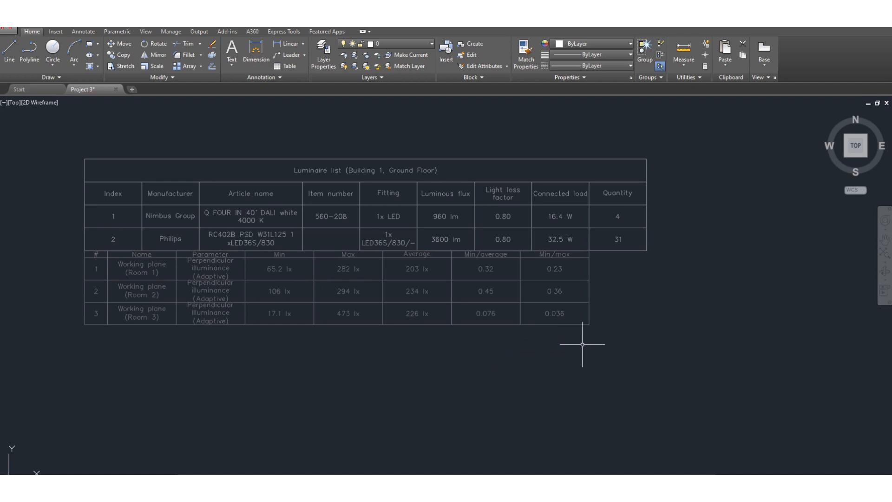
{"action": "mouse_move", "coordinate": [88, 176]}
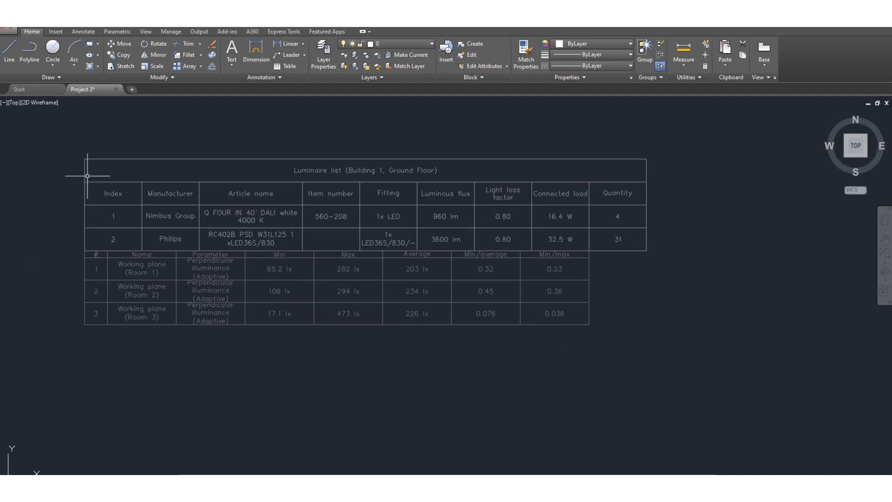
{"action": "mouse_move", "coordinate": [681, 366]}
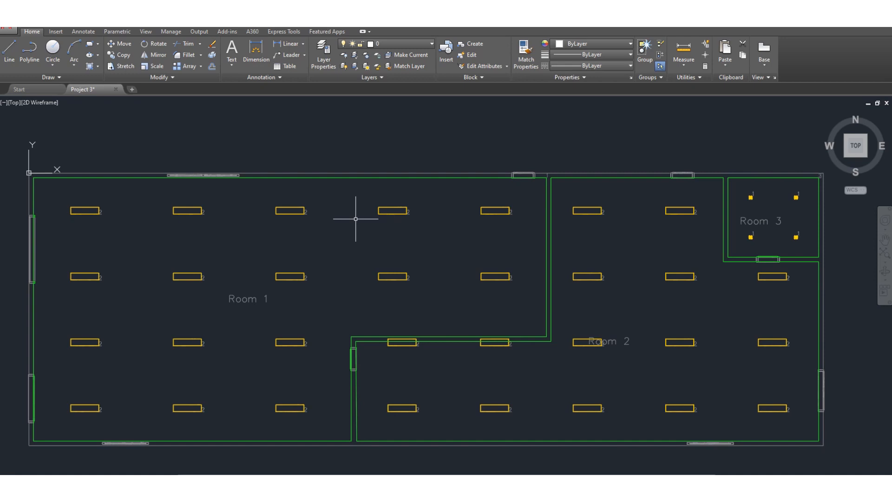
{"action": "mouse_move", "coordinate": [351, 196]}
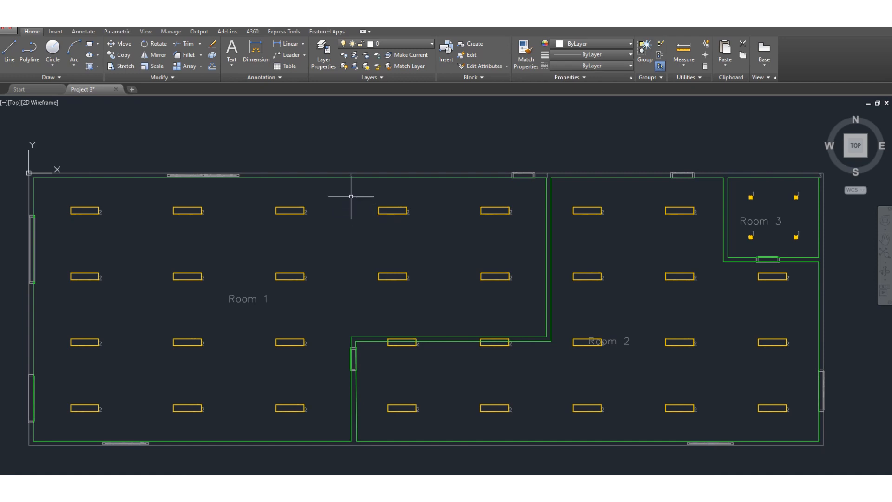
{"action": "mouse_move", "coordinate": [63, 136]}
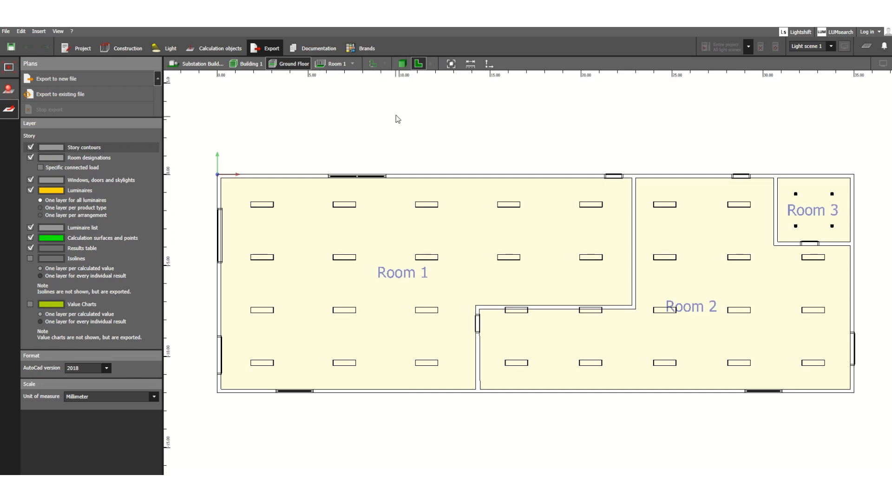
{"action": "mouse_move", "coordinate": [402, 63]}
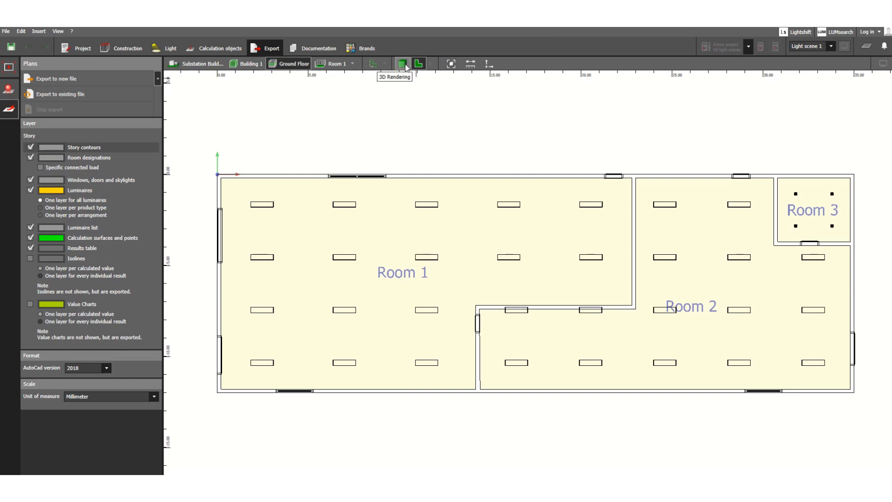
- Show the ground floor as a lit 3D rendering with raytracer options, looking down into Room 1
{"action": "left_click", "coordinate": [402, 63]}
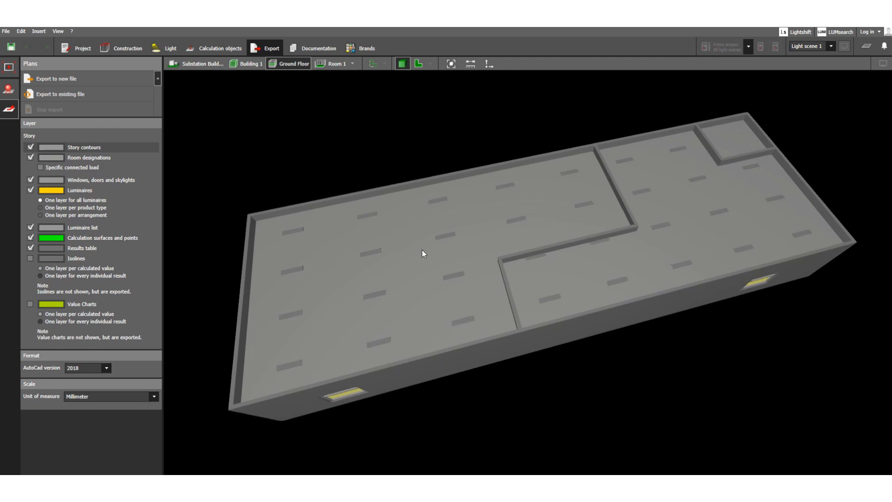
{"action": "left_click", "coordinate": [9, 91]}
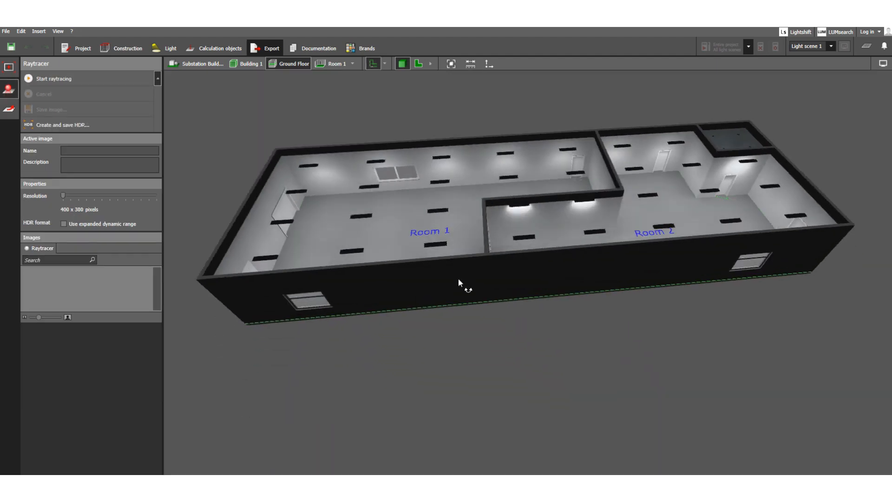
{"action": "left_click_drag", "start_coordinate": [459, 282], "coordinate": [494, 280]}
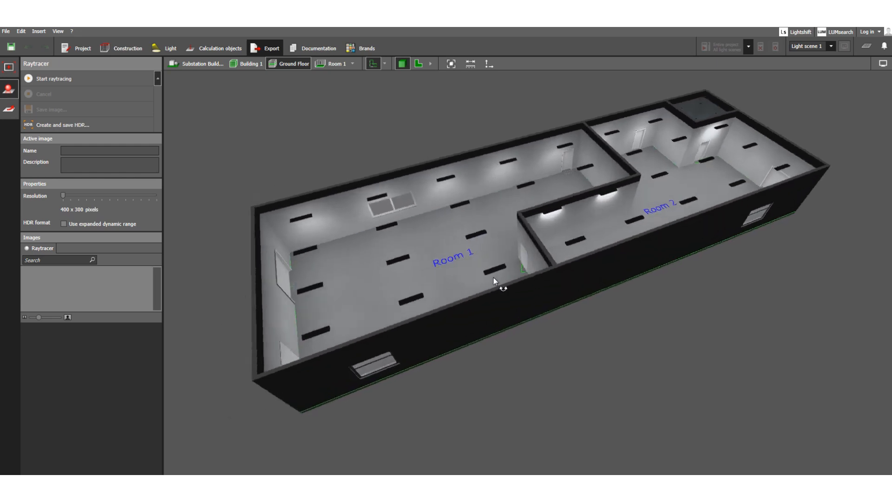
{"action": "left_click_drag", "start_coordinate": [494, 281], "coordinate": [643, 334]}
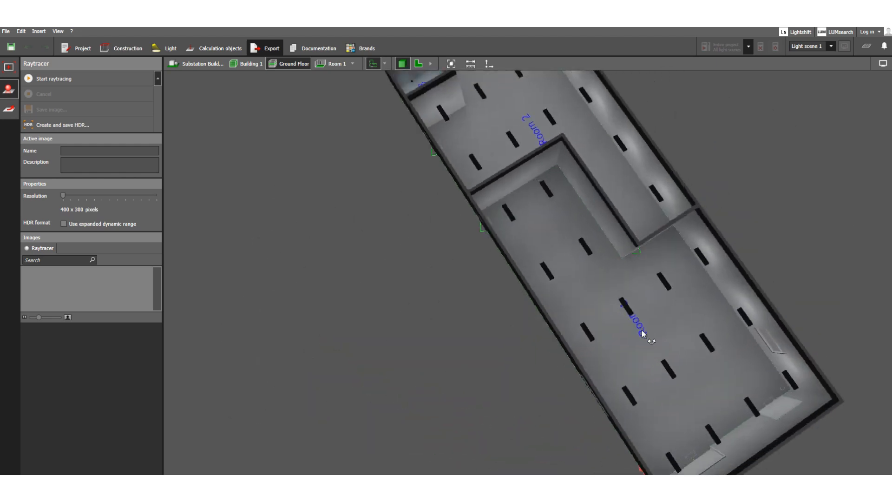